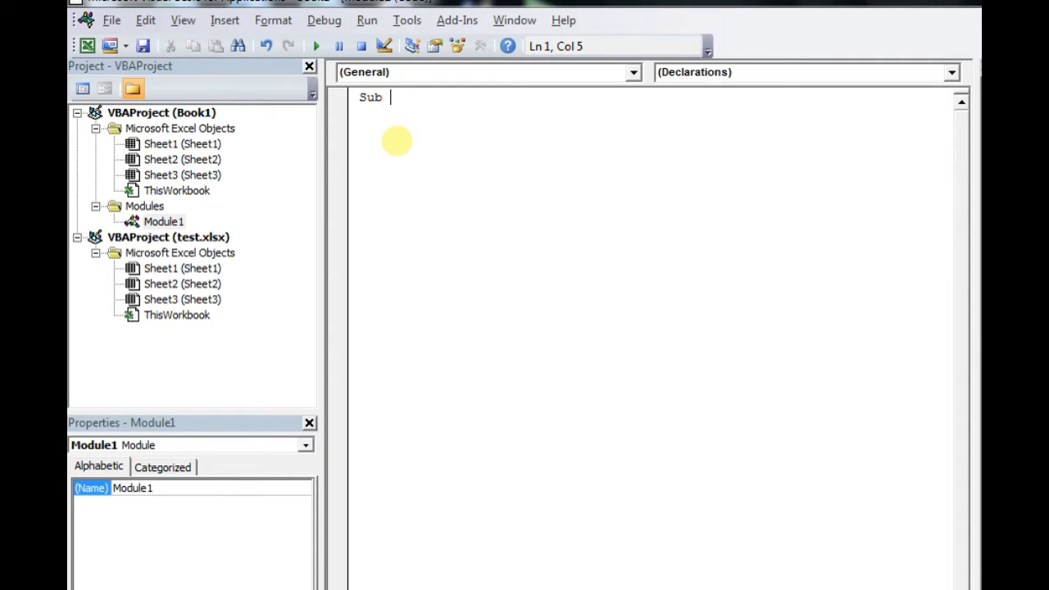
# - Start Sub OPEN_SOME_STUFF declaring FSO and FD As Object, then begin a Set line
pyautogui.write('OPEN_S')
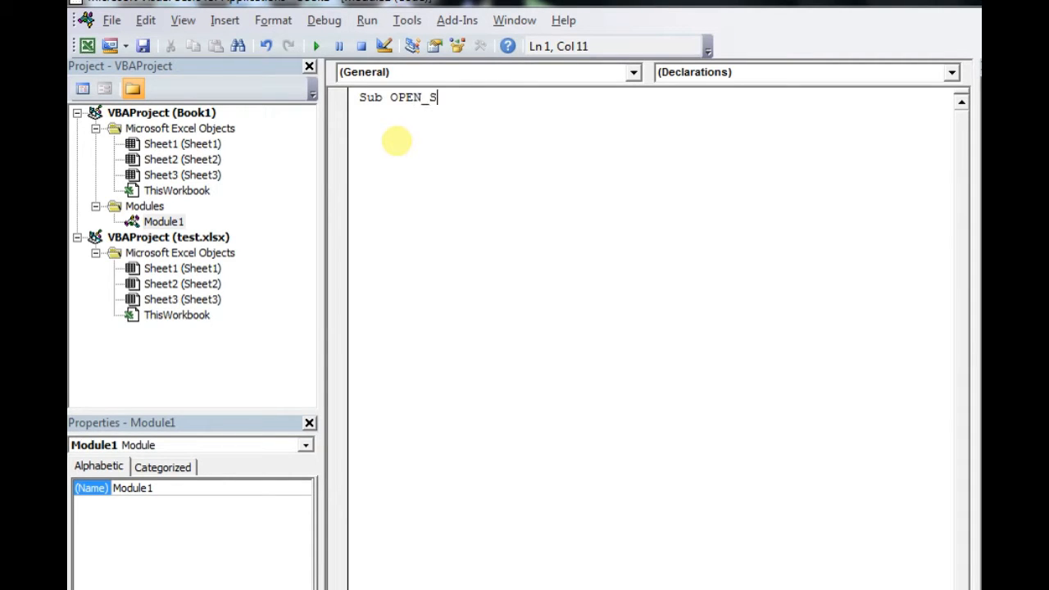
pyautogui.write('OME_STUFF(')
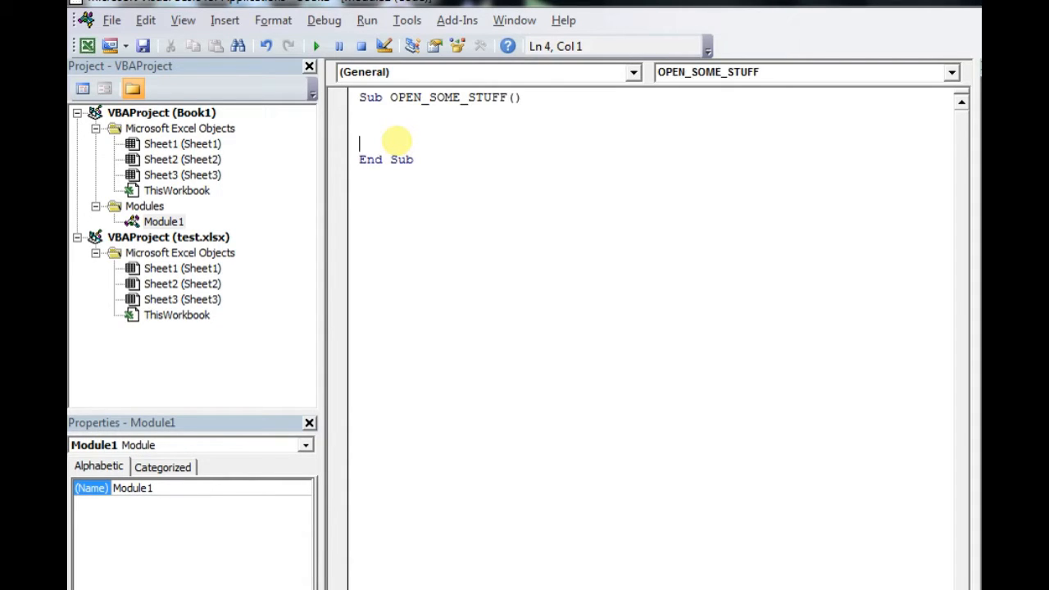
pyautogui.write('Dim FSO')
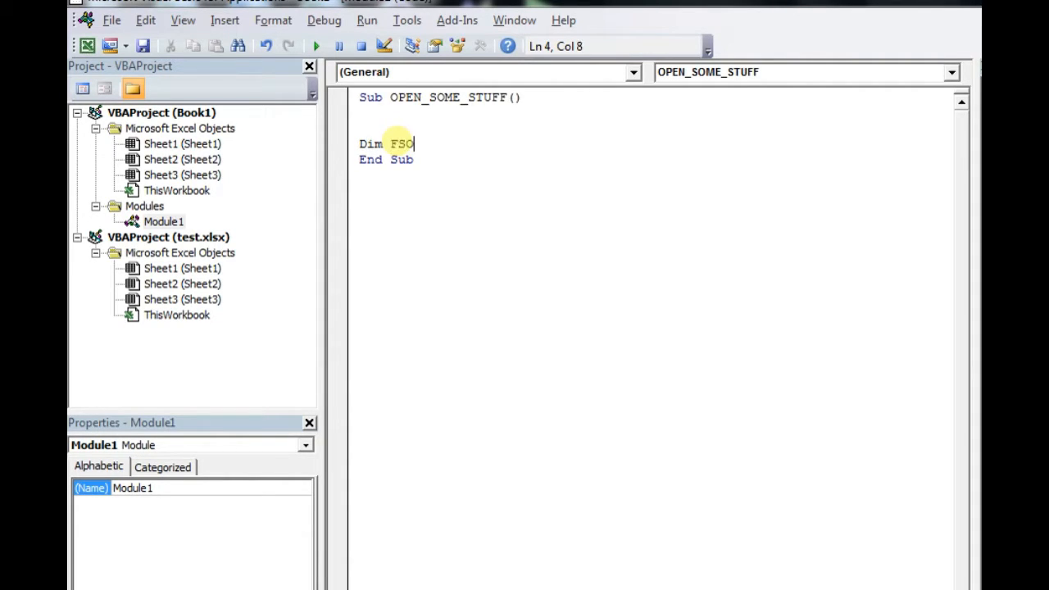
pyautogui.write('As Object')
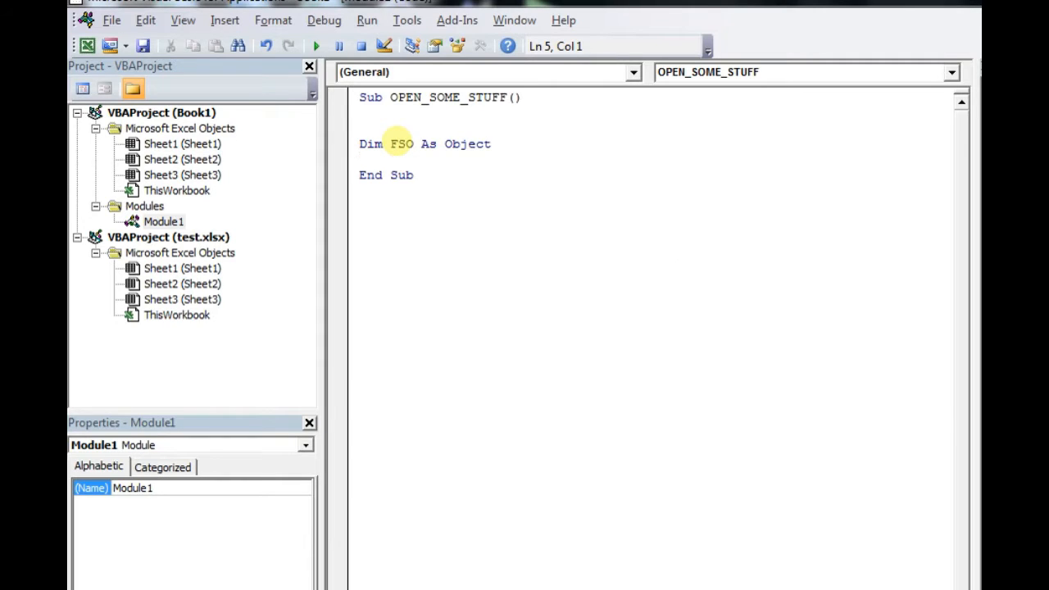
pyautogui.write('Dim F')
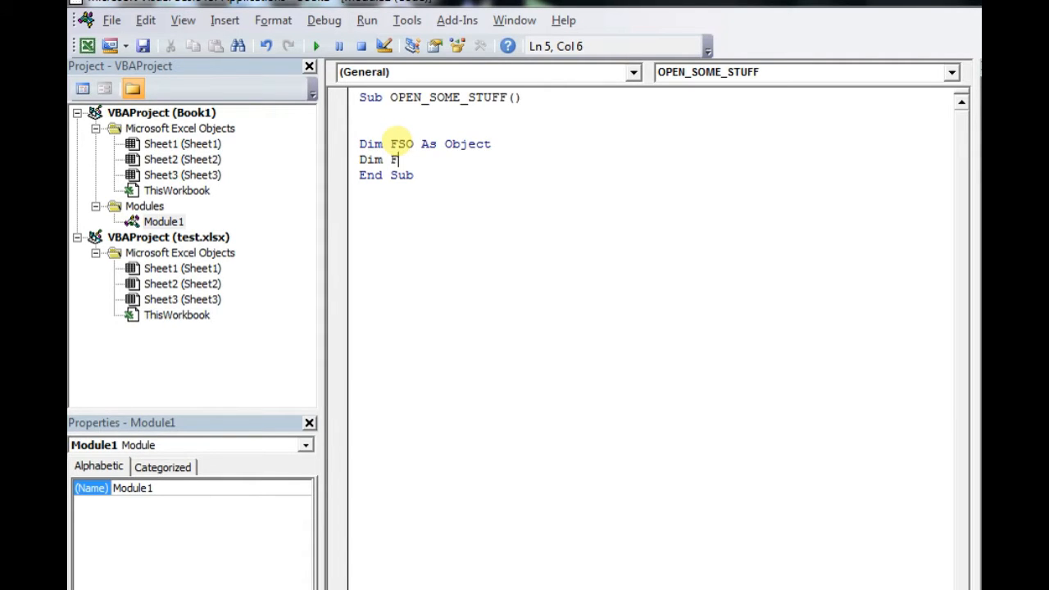
pyautogui.write('D As Object')
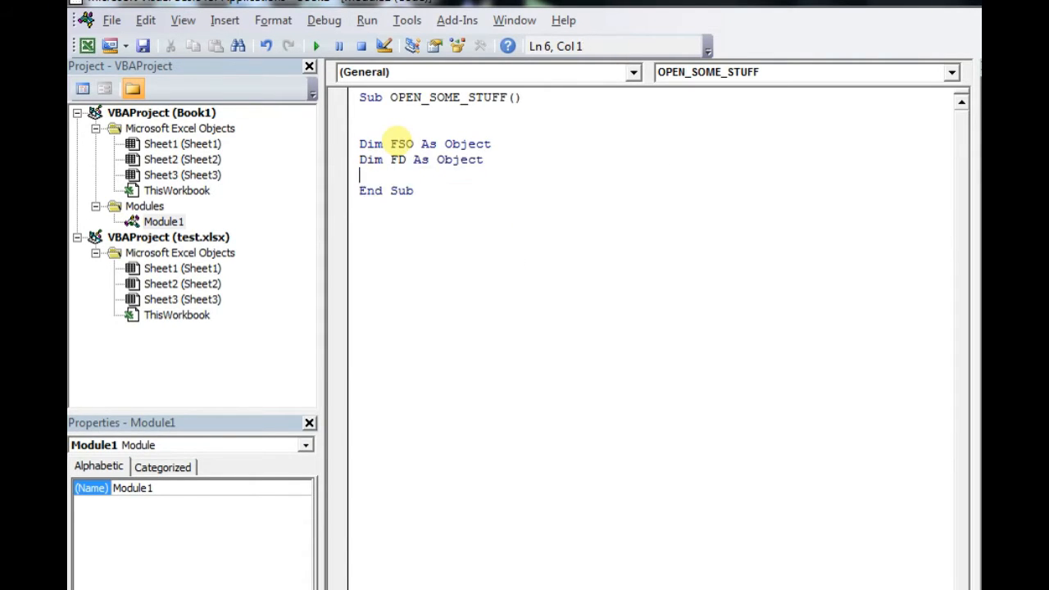
pyautogui.write('Set')
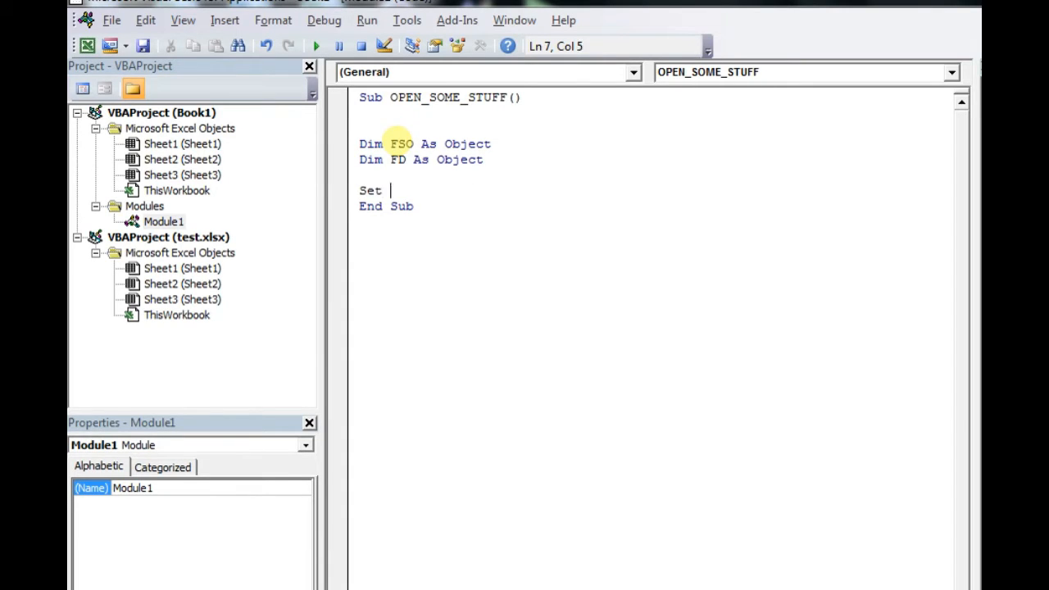
# - Set FSO = CreateObject("scripting.filesystemobject")
pyautogui.write('FSO =')
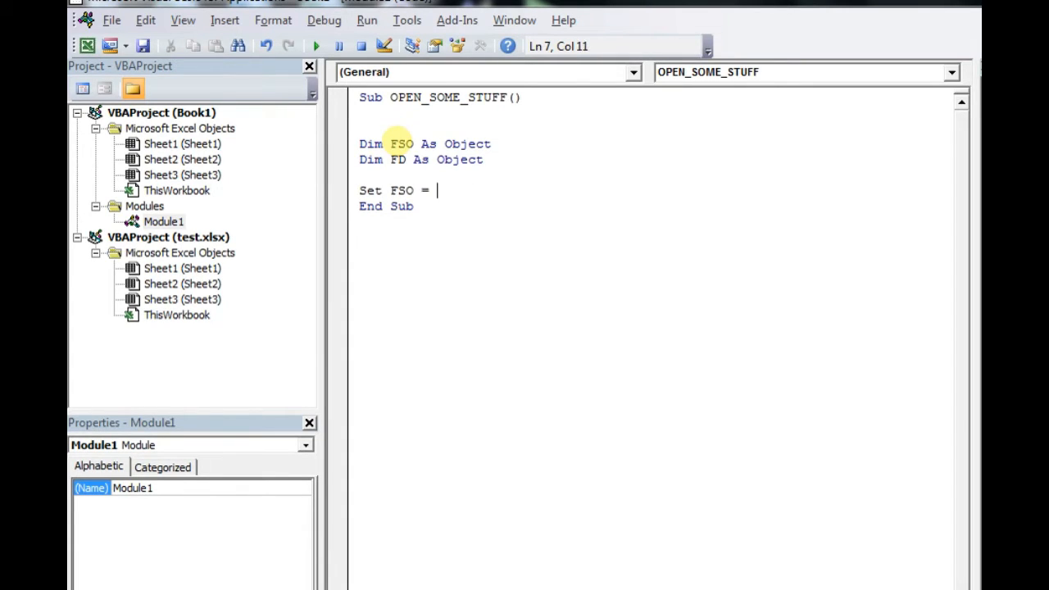
pyautogui.write('create')
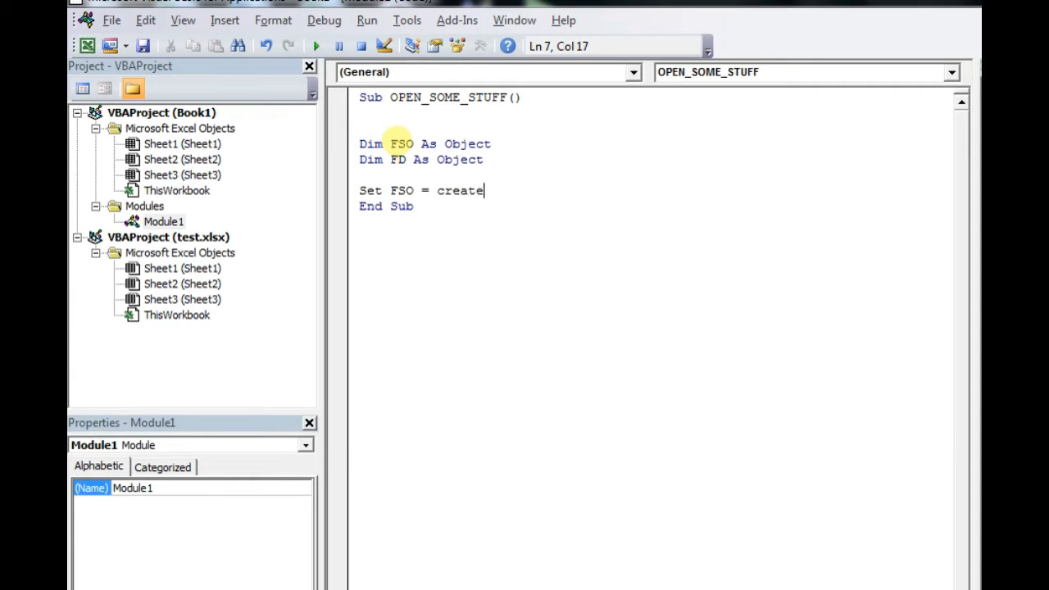
pyautogui.write('object')
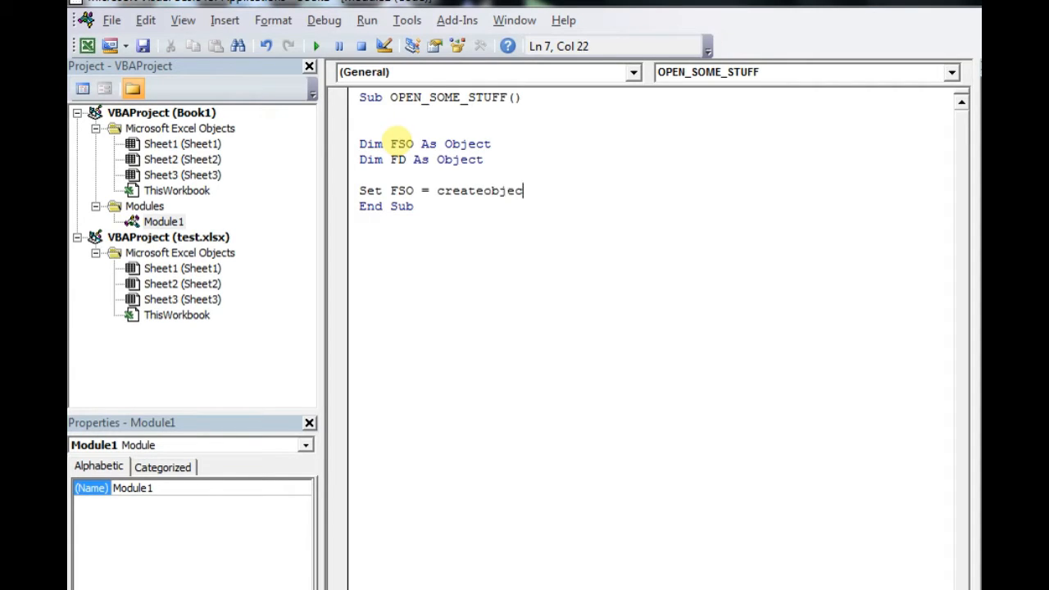
pyautogui.write('("')
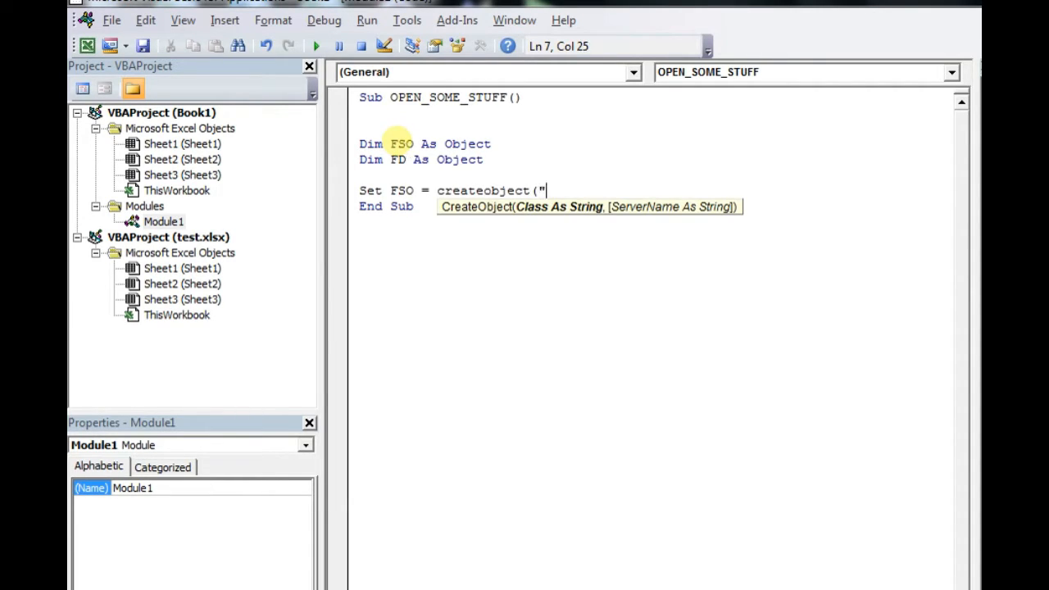
pyautogui.write('scripti')
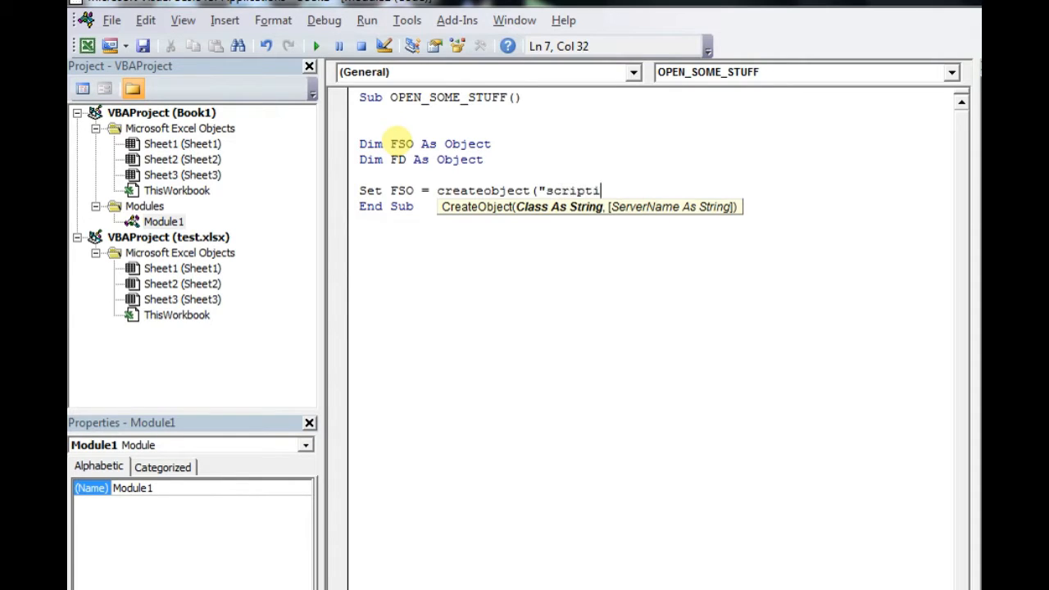
pyautogui.write('ng.')
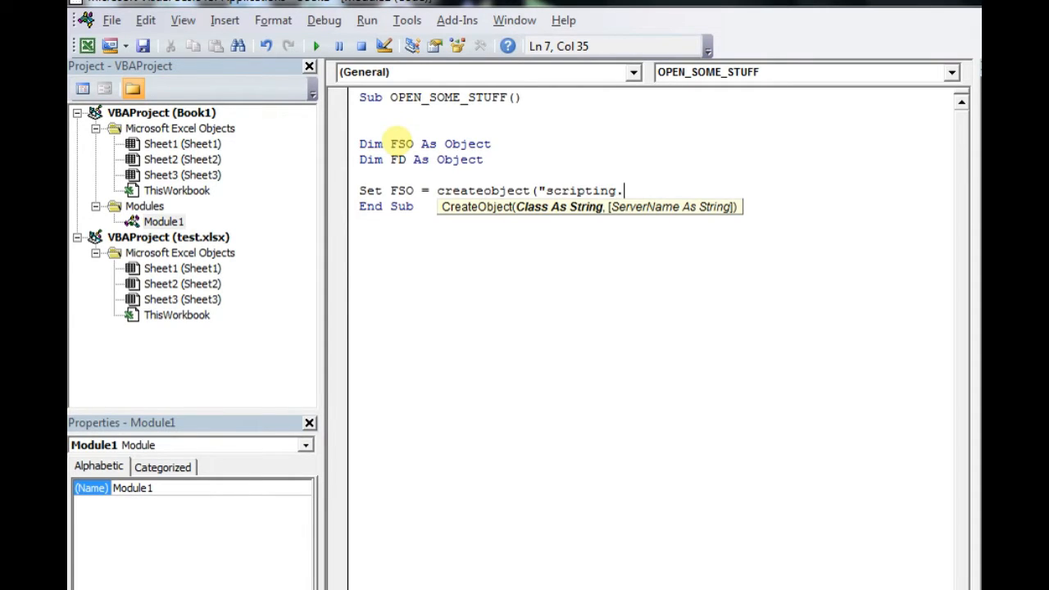
pyautogui.write('filesyst')
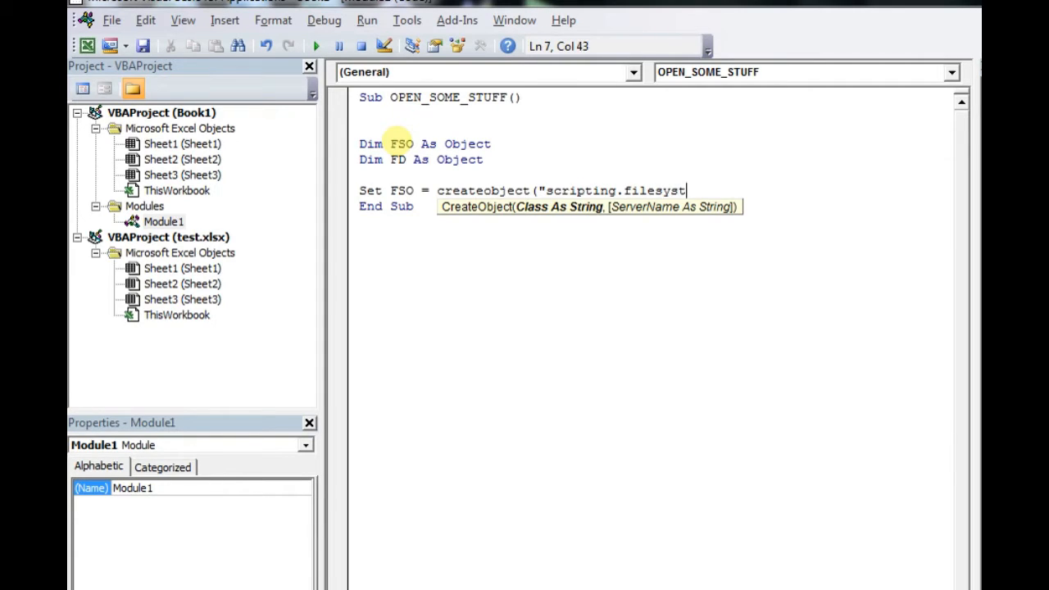
pyautogui.write('emobject')
pyautogui.write('set')
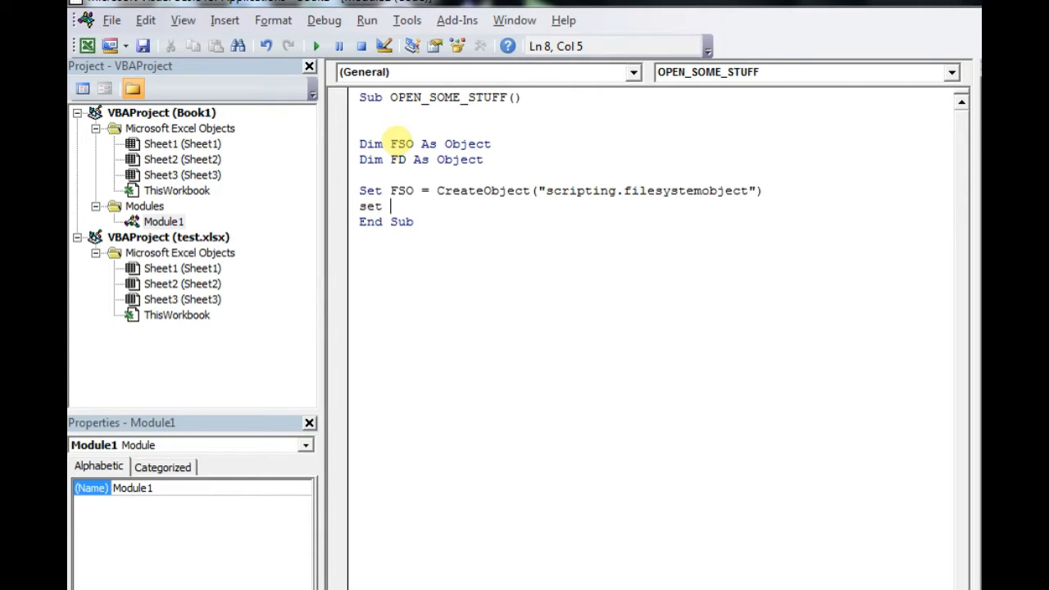
# - Set FD = Application.FileDialog(msoFileDialogFilePicker)
pyautogui.write('FD')
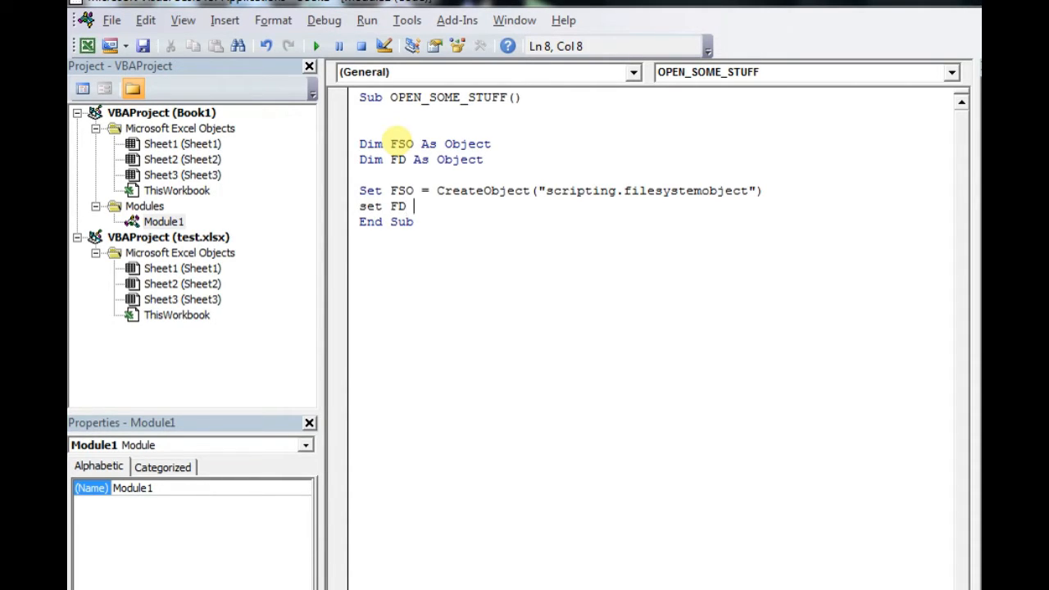
pyautogui.write('= application.FileDialog')
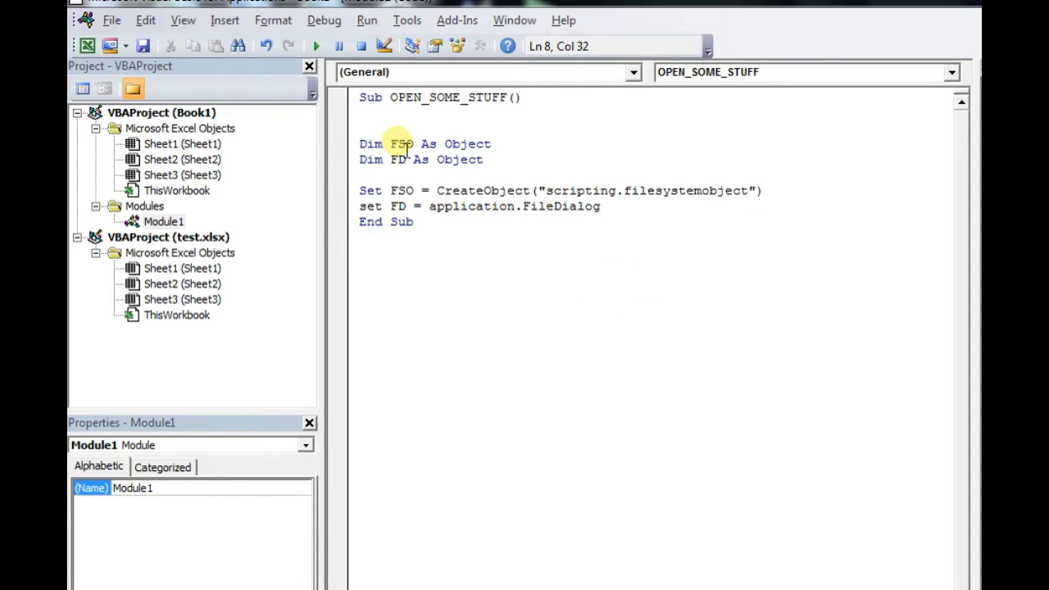
pyautogui.write('(msoFileDialogFilePicker')
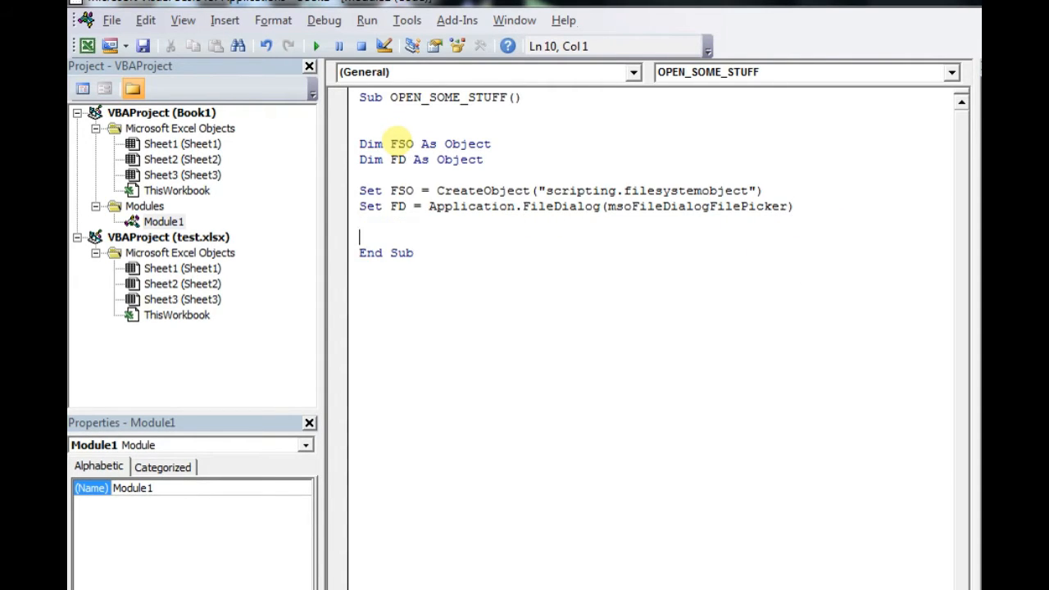
# - Add an empty If FD.Show = -1 Then … End If block after dismissing the compile error
pyautogui.write('if FD')
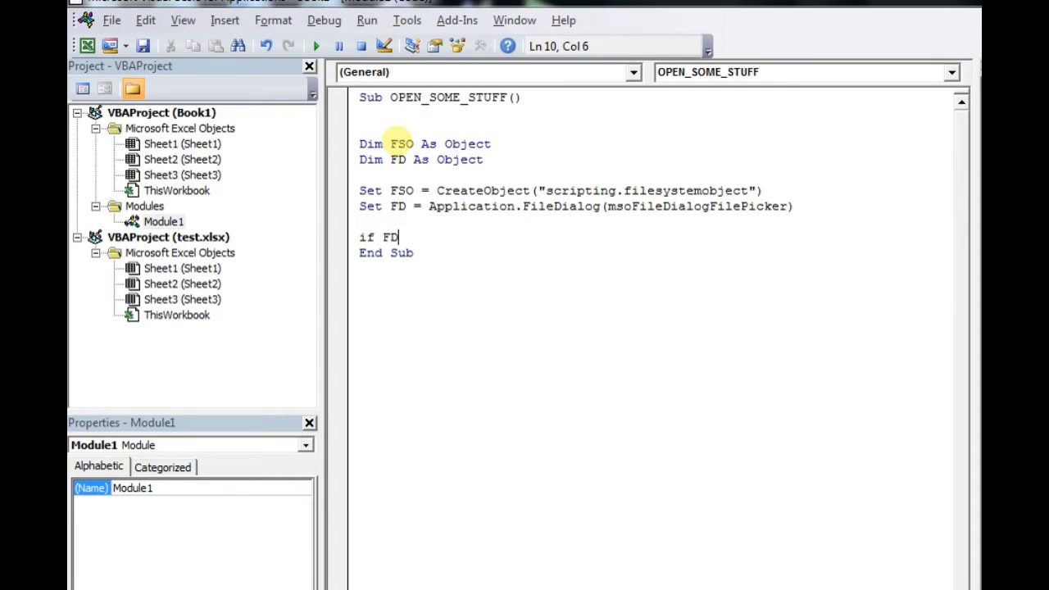
pyautogui.write('.show =')
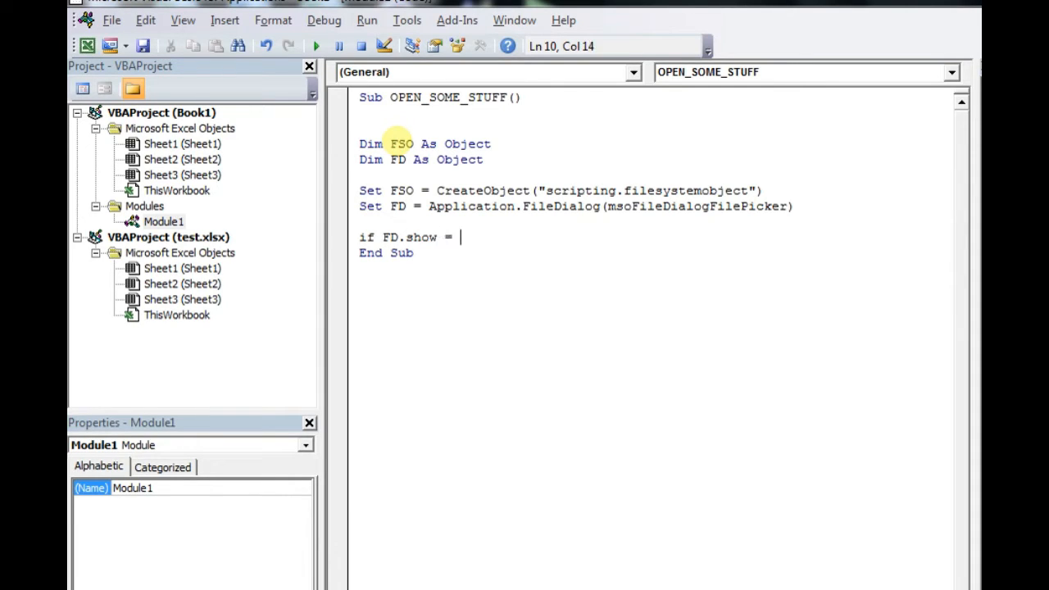
pyautogui.write('-1 then')
pyautogui.write('End If')
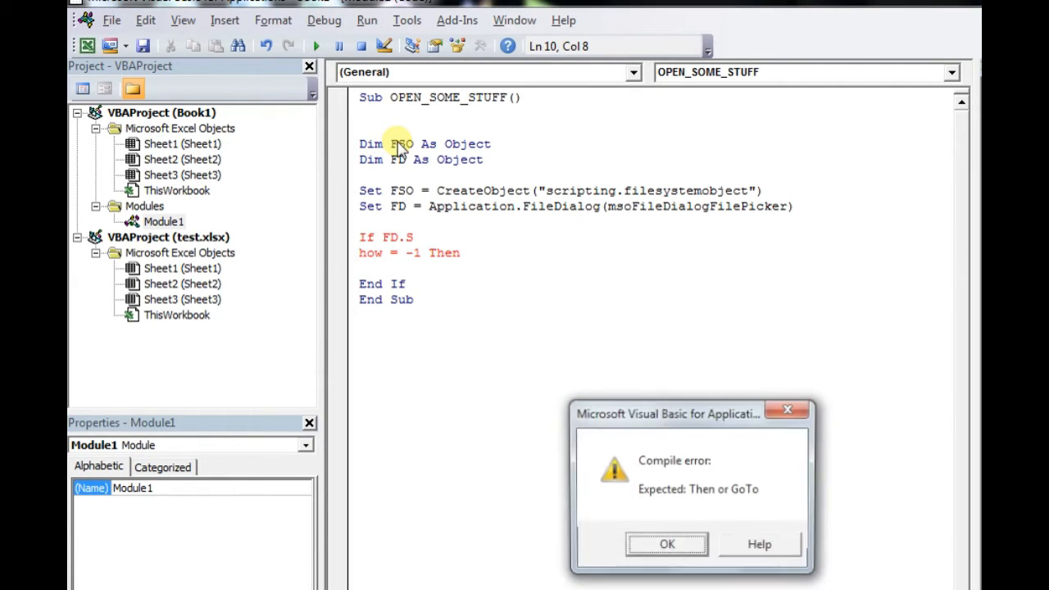
pyautogui.click(670, 544)
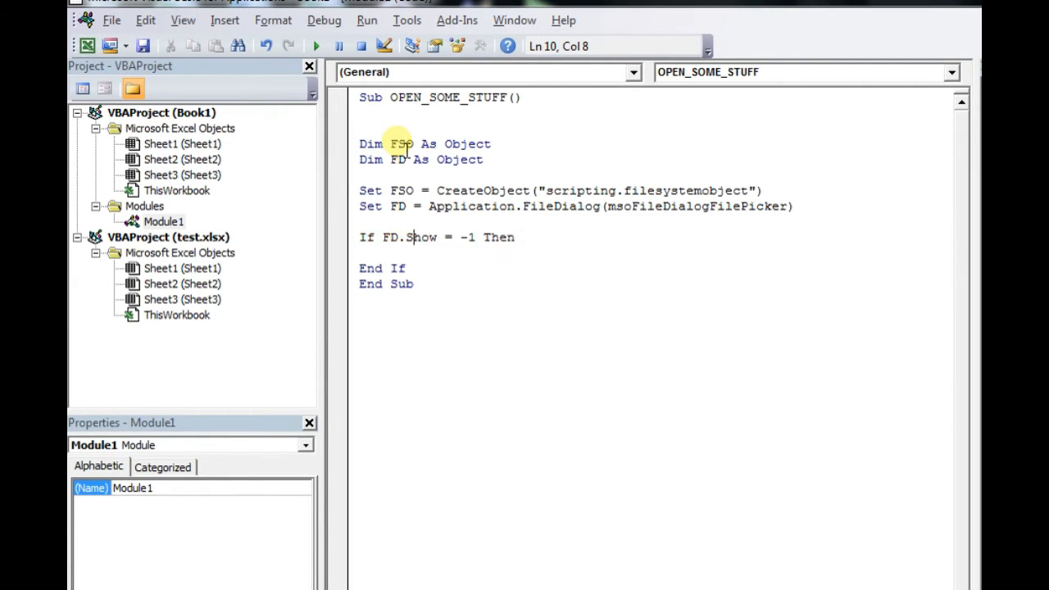
pyautogui.press('Enter')
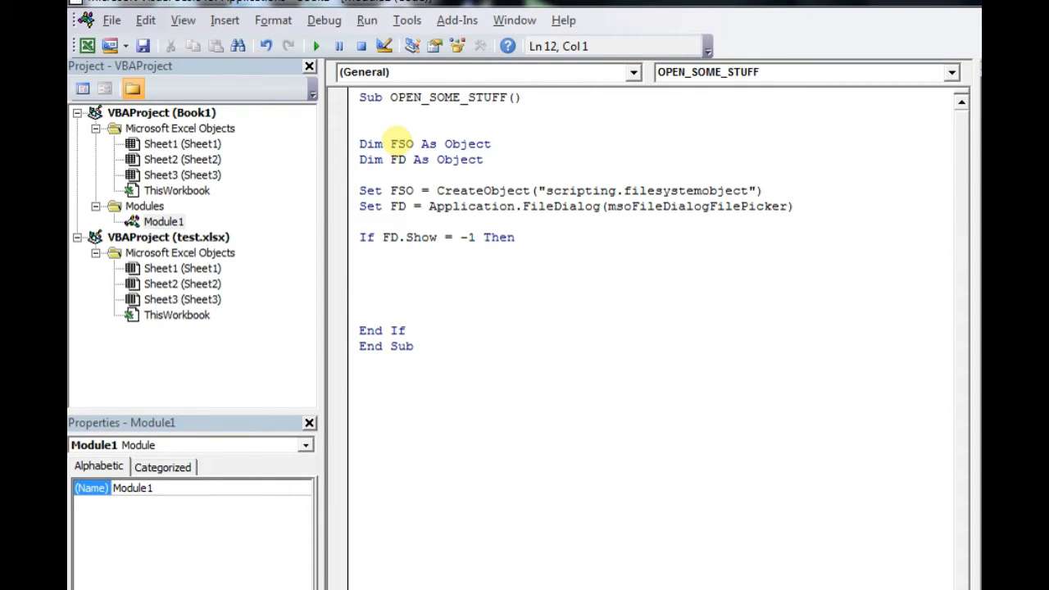
# - Assign Filename from FD.SelectedItems(1), then pass it through FSO.getfile
pyautogui.write('filename')
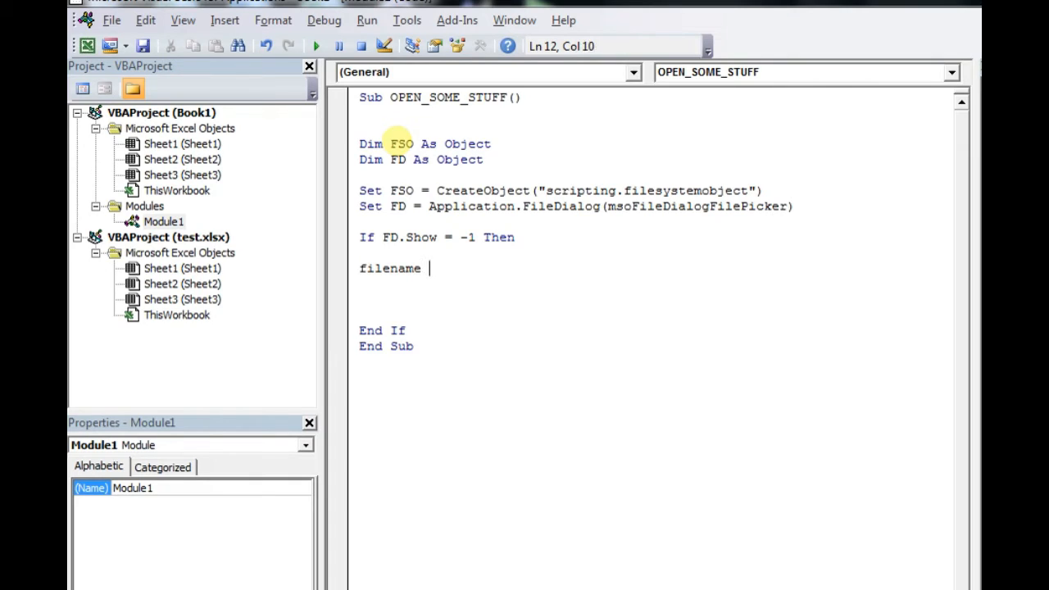
pyautogui.write('= F')
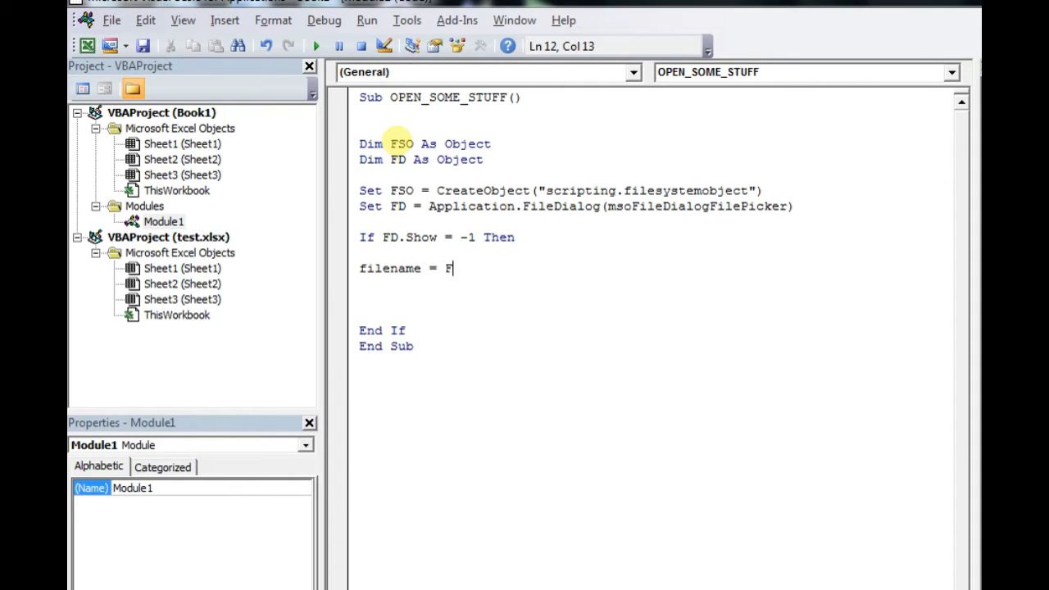
pyautogui.write('D.selec')
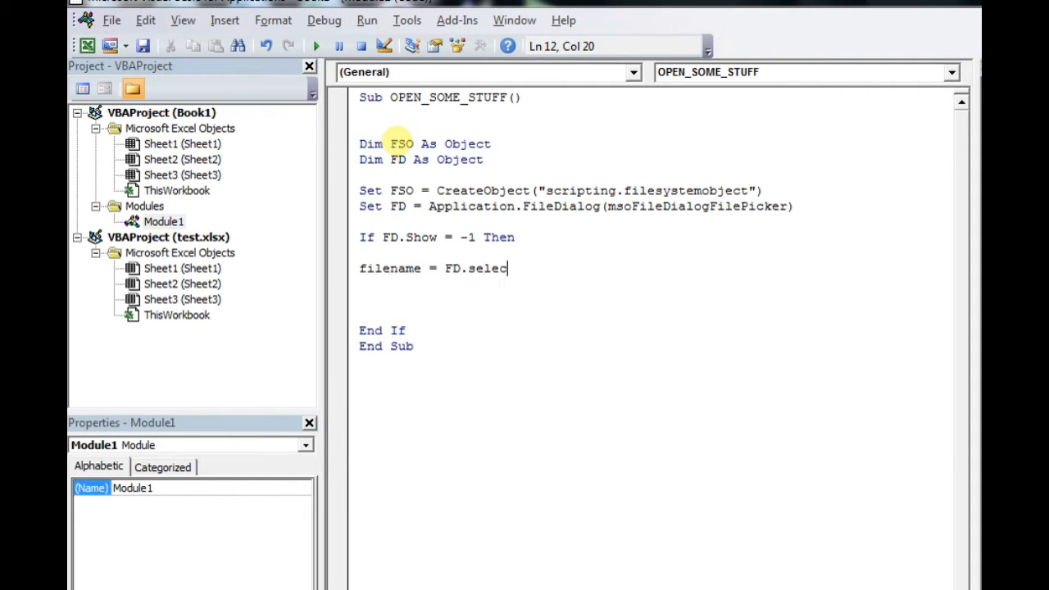
pyautogui.write('teditems(1')
pyautogui.click(655, 299)
pyautogui.write('f')
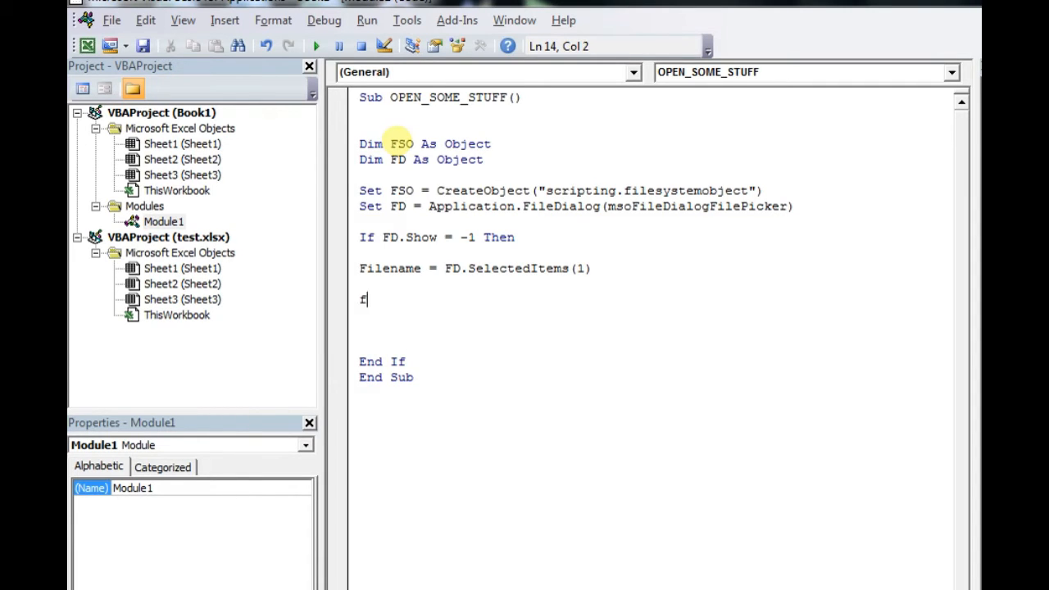
pyautogui.write('ilename =')
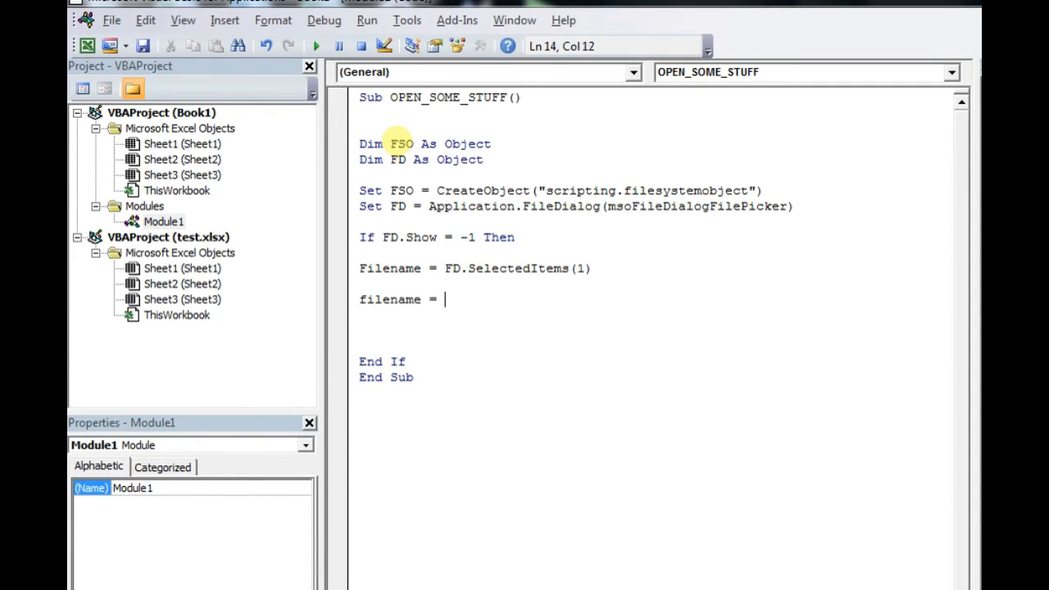
pyautogui.write('FSO')
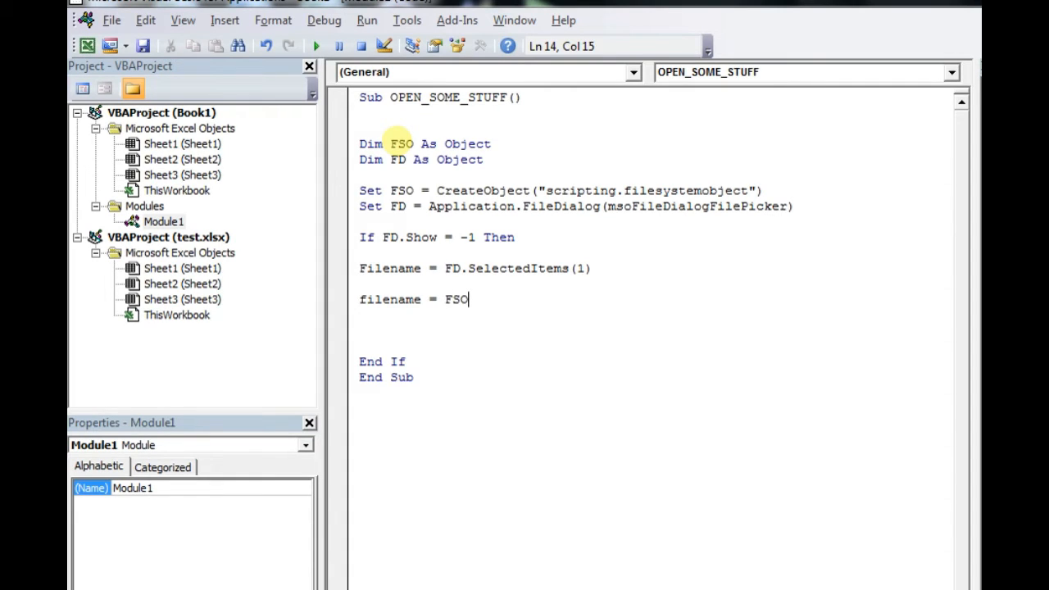
pyautogui.write('.getfile')
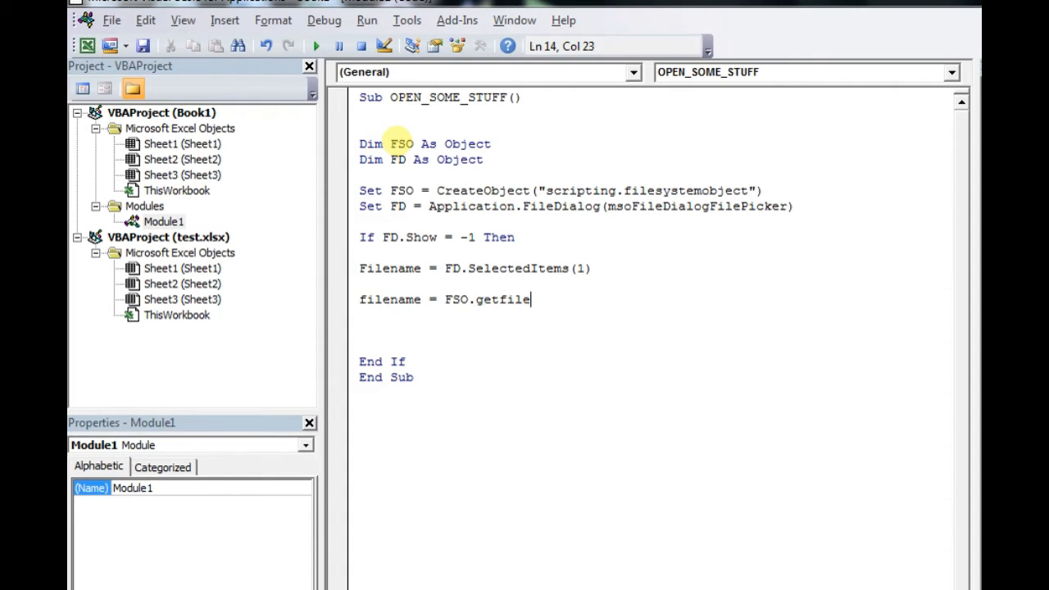
pyautogui.write('(Filename')
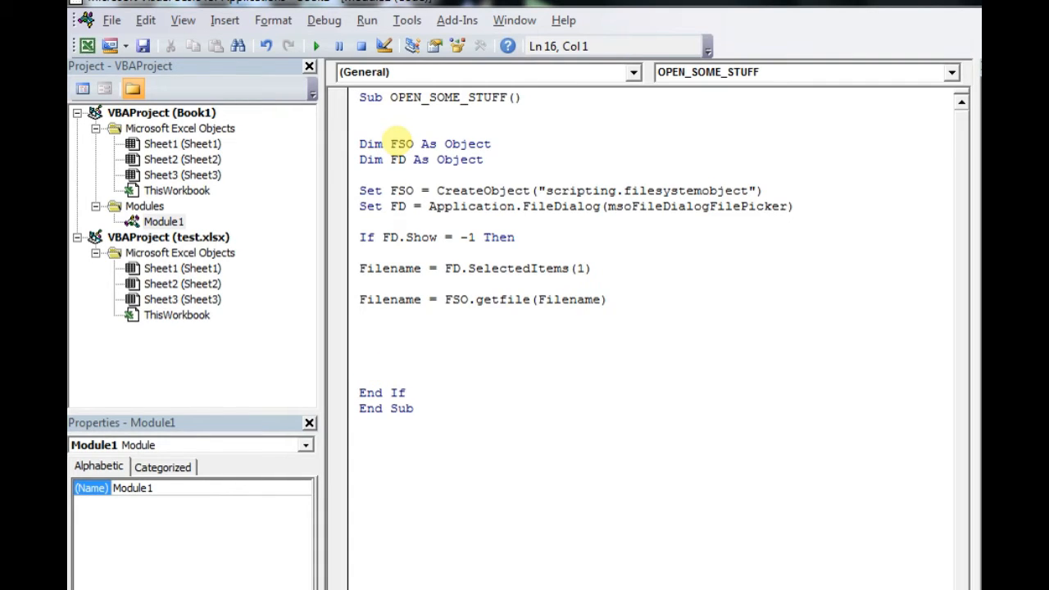
# - Add Workbooks.Open (Filename) inside the If block
pyautogui.write('workbook.')
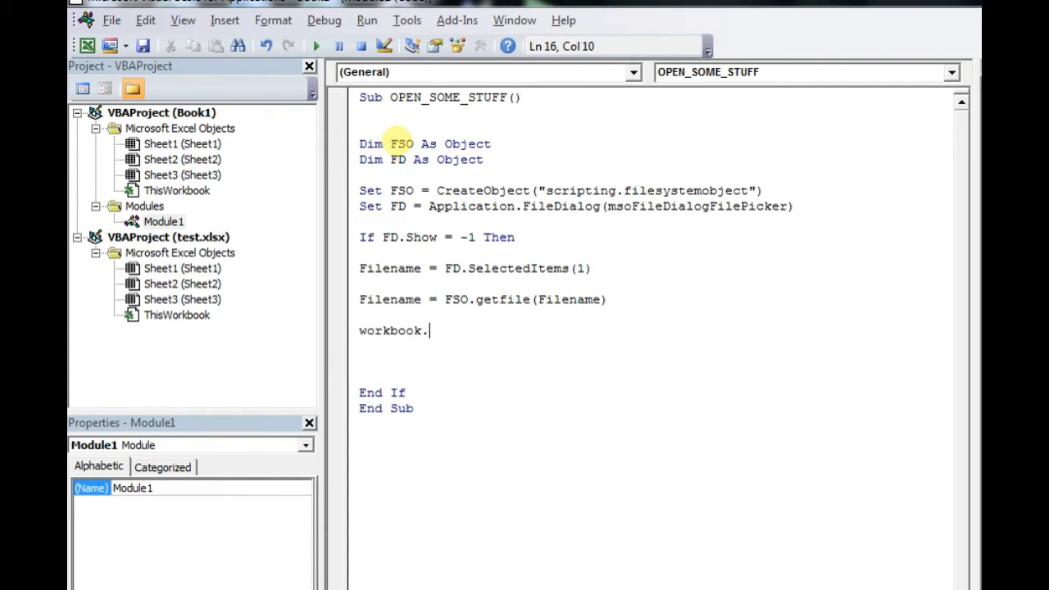
pyautogui.write('sOpen')
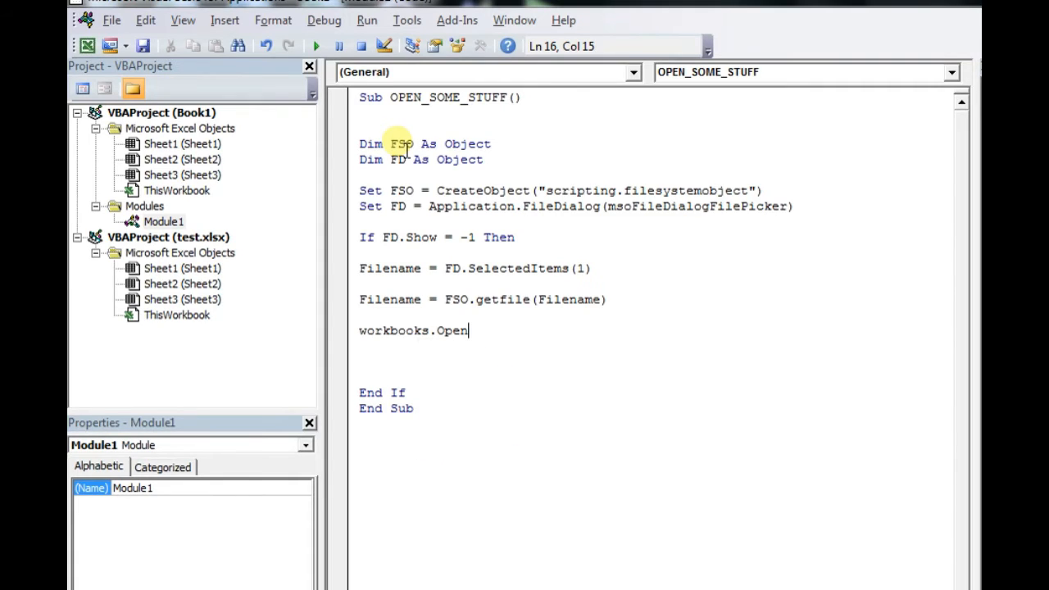
pyautogui.write('(filename')
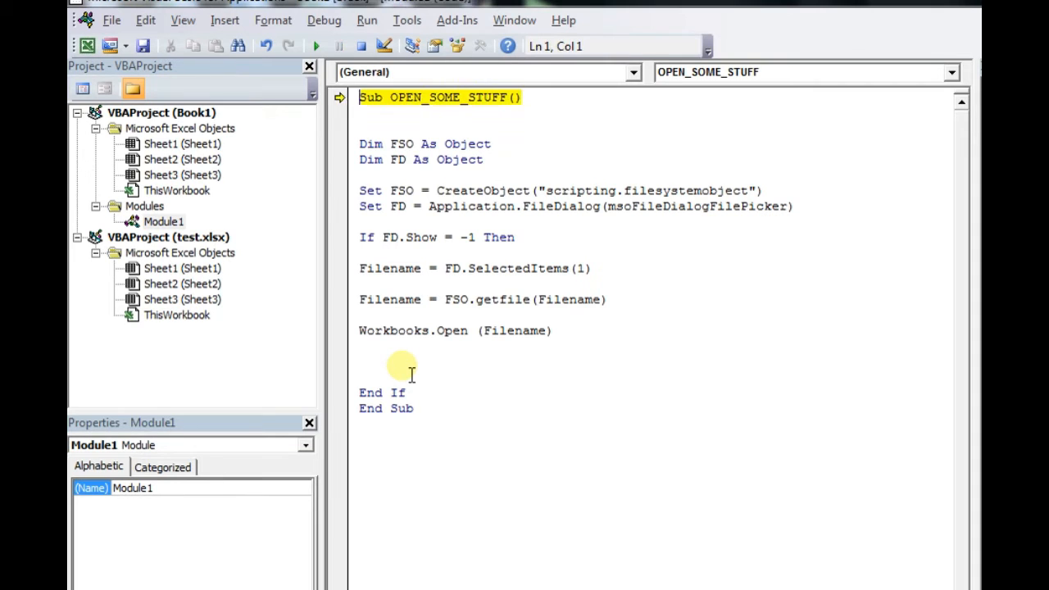
# - Step OPEN_SOME_STUFF with F8 past the Browse file picker to End Sub
pyautogui.press('F8')
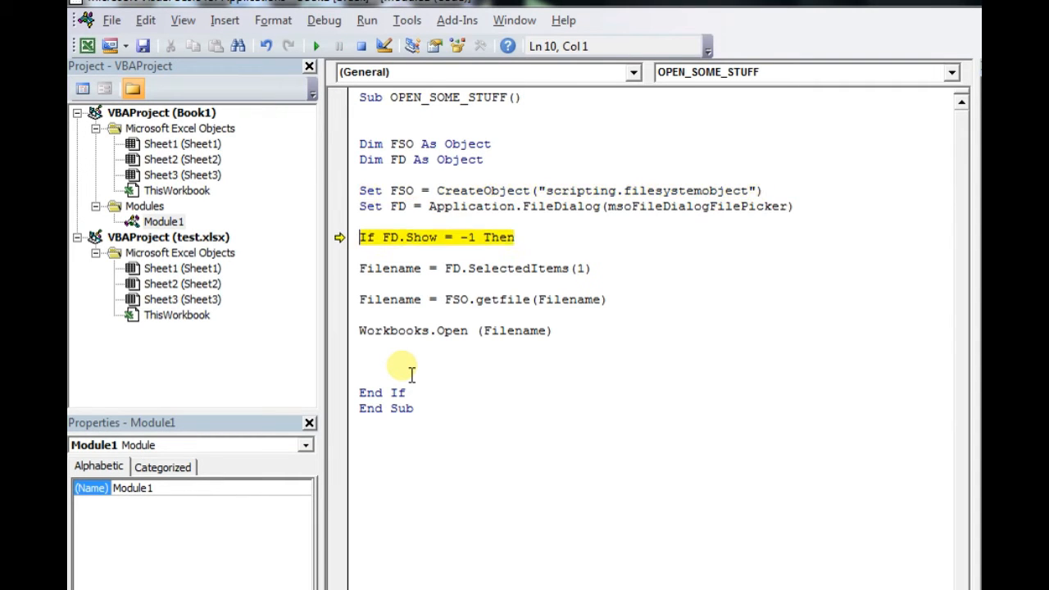
pyautogui.click(317, 44)
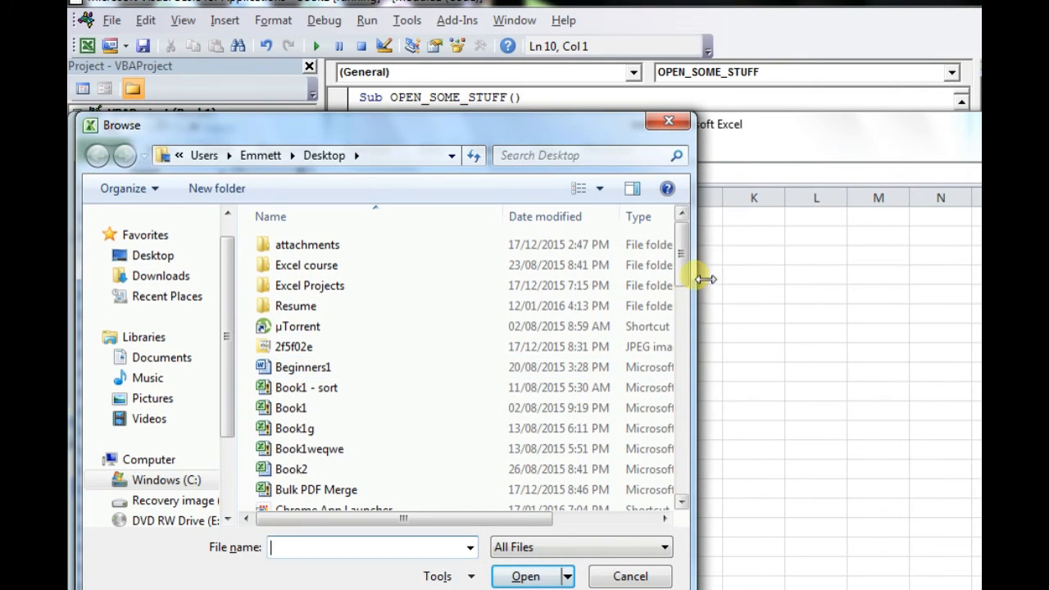
pyautogui.scroll(-3)
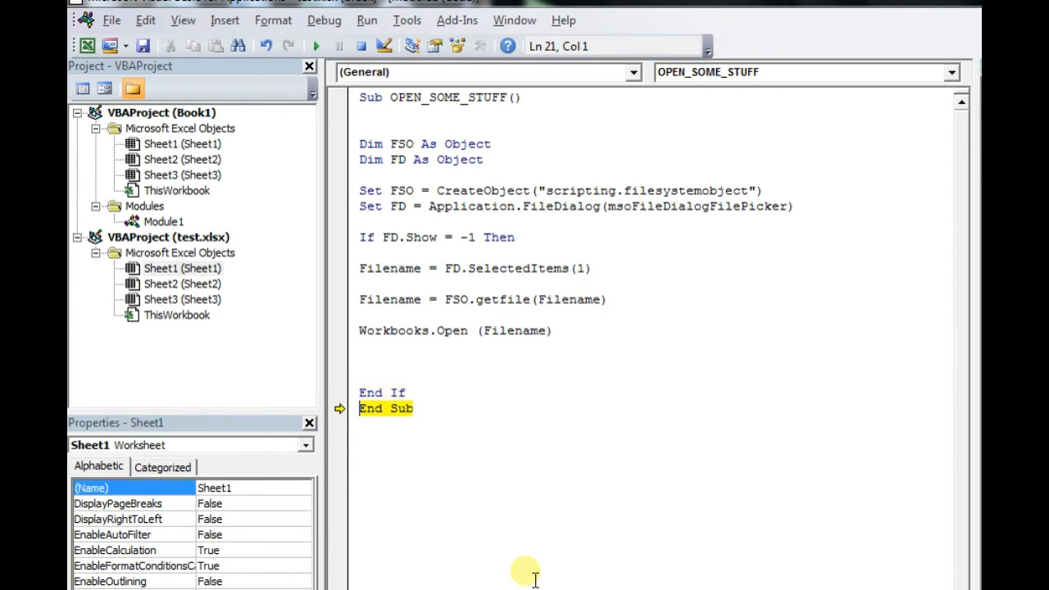
# - Insert UserForm1 with a command button captioned 'This is ugly, open somthing'
pyautogui.click(224, 20)
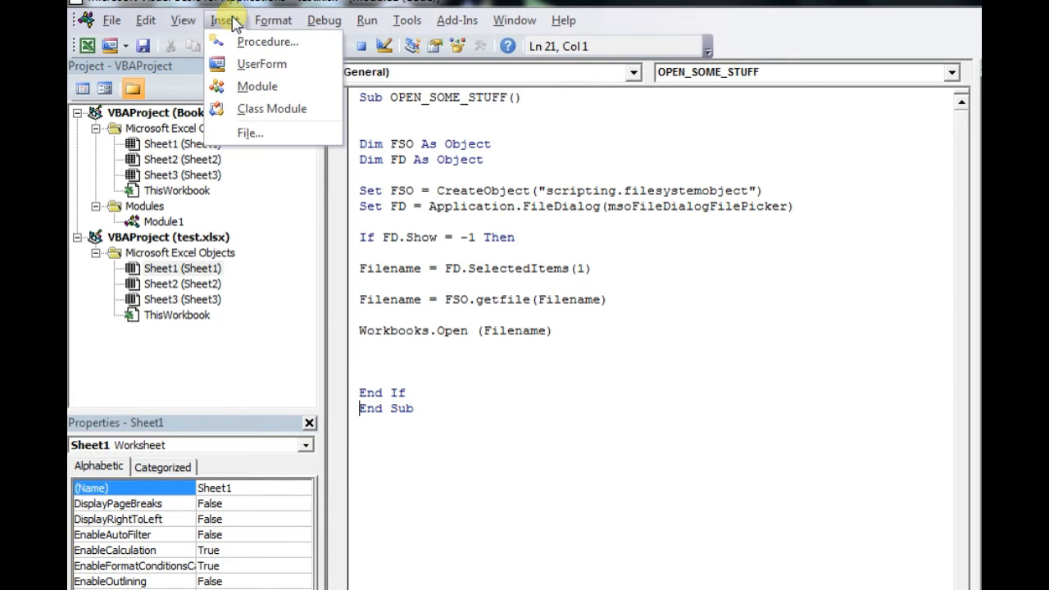
pyautogui.moveTo(262, 64)
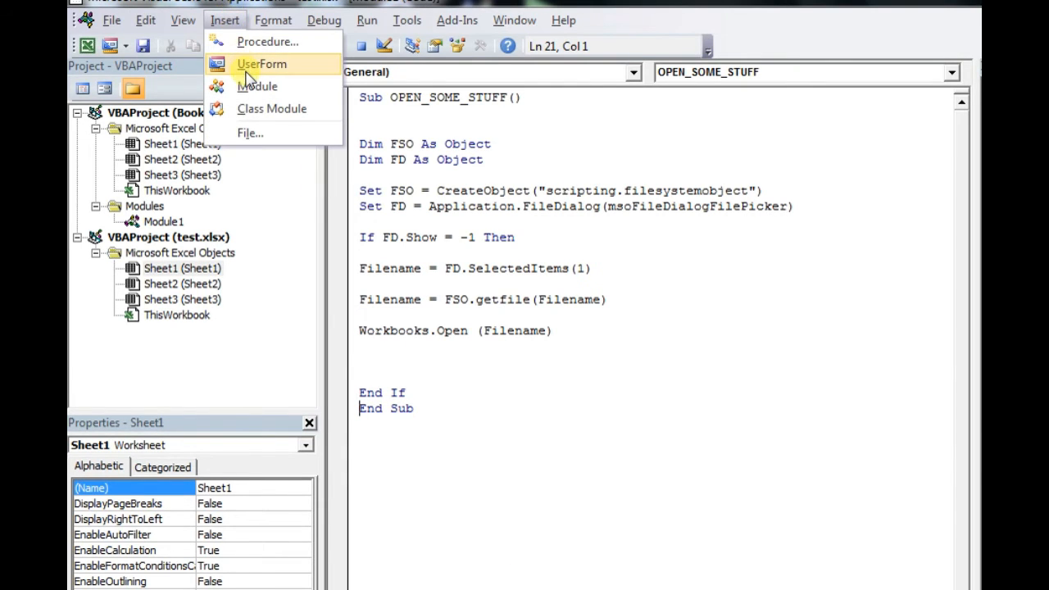
pyautogui.click(262, 64)
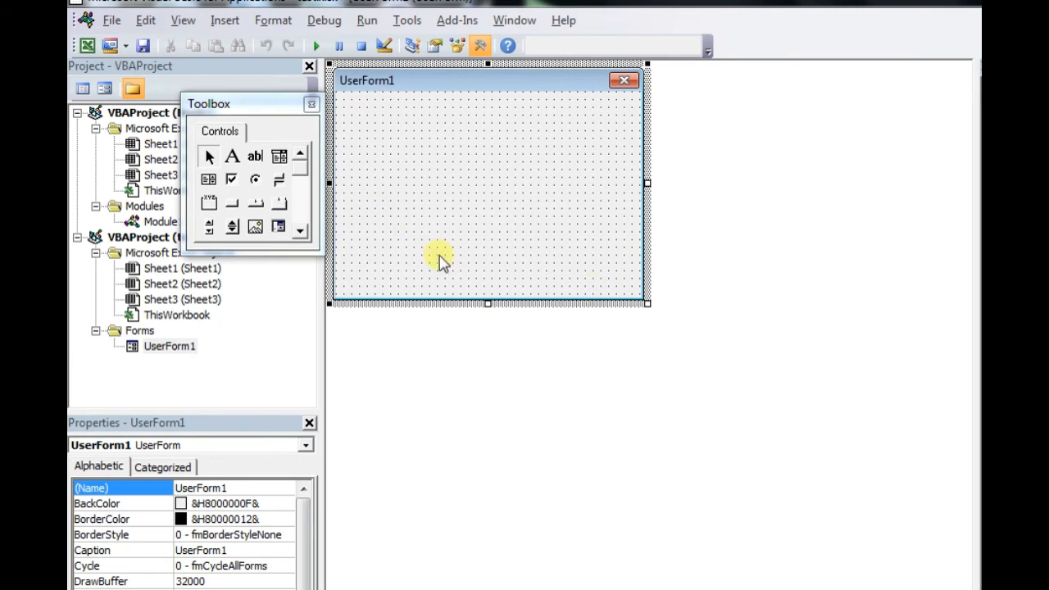
pyautogui.moveTo(394, 154)
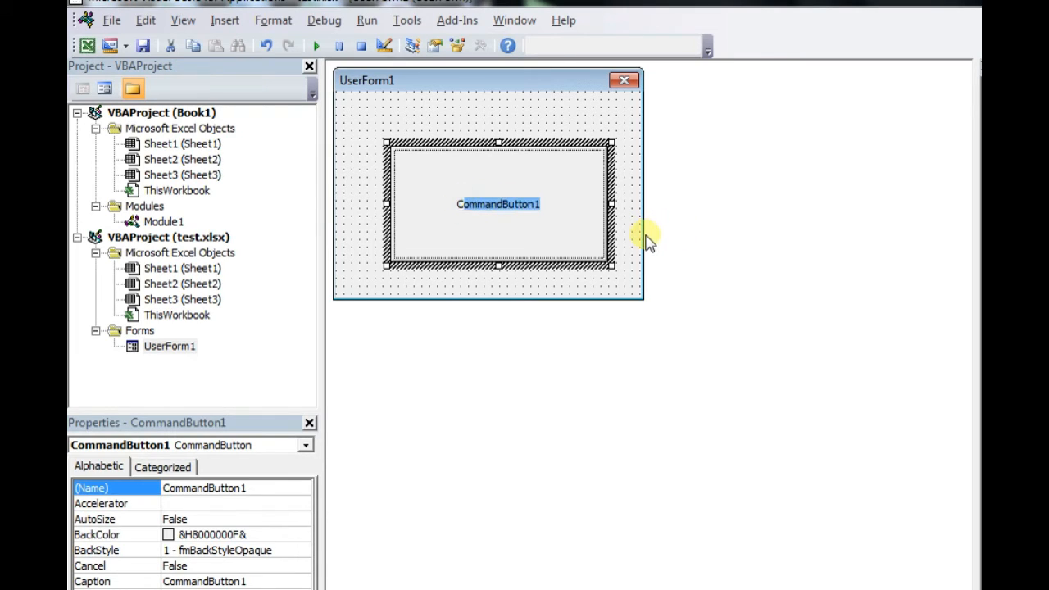
pyautogui.write('This is')
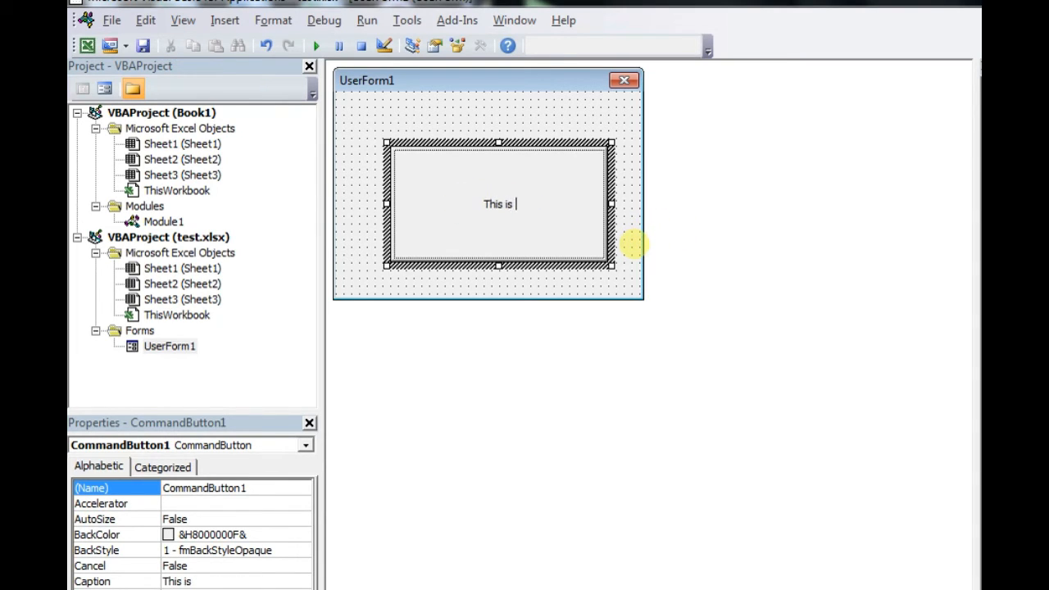
pyautogui.write('u')
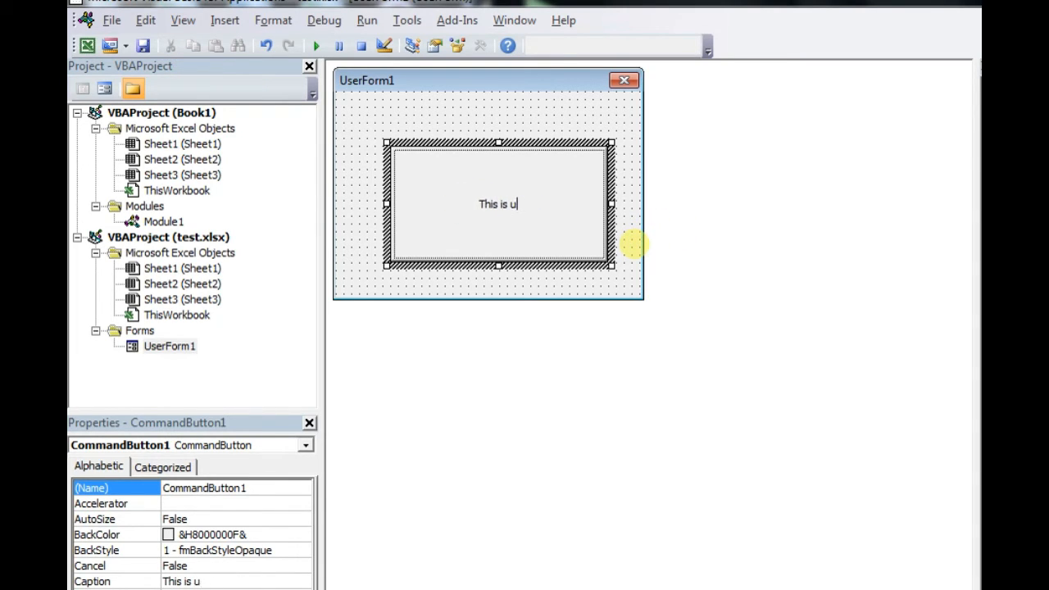
pyautogui.write('gly, ope')
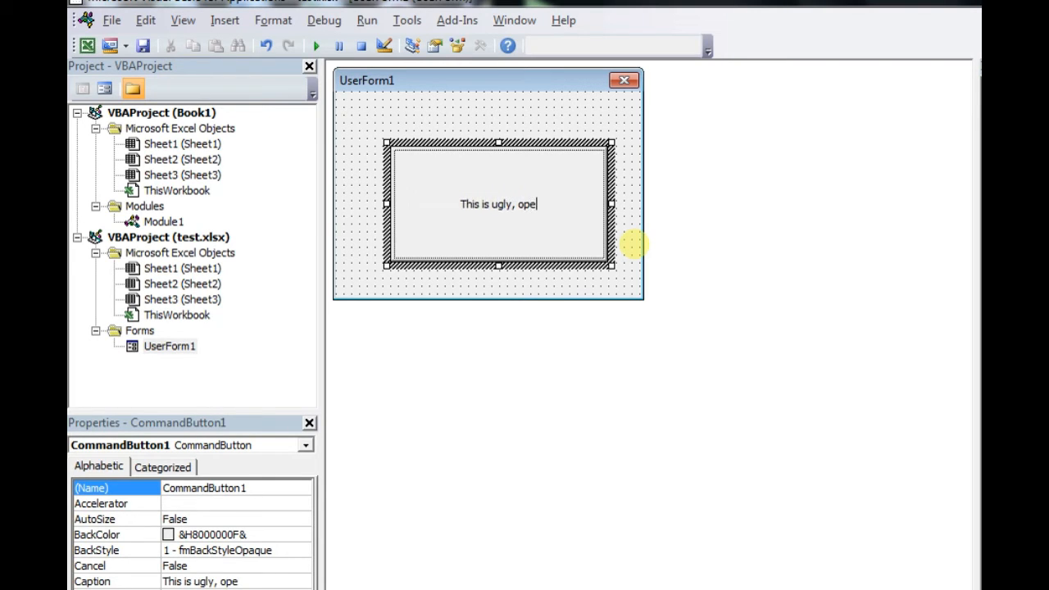
pyautogui.write('n somthing')
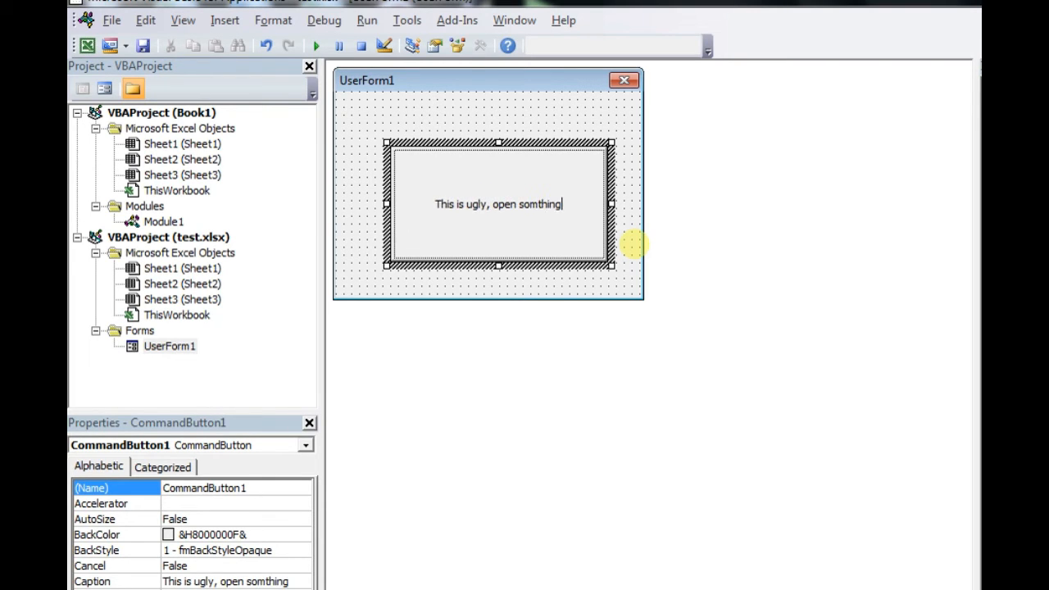
pyautogui.moveTo(158, 381)
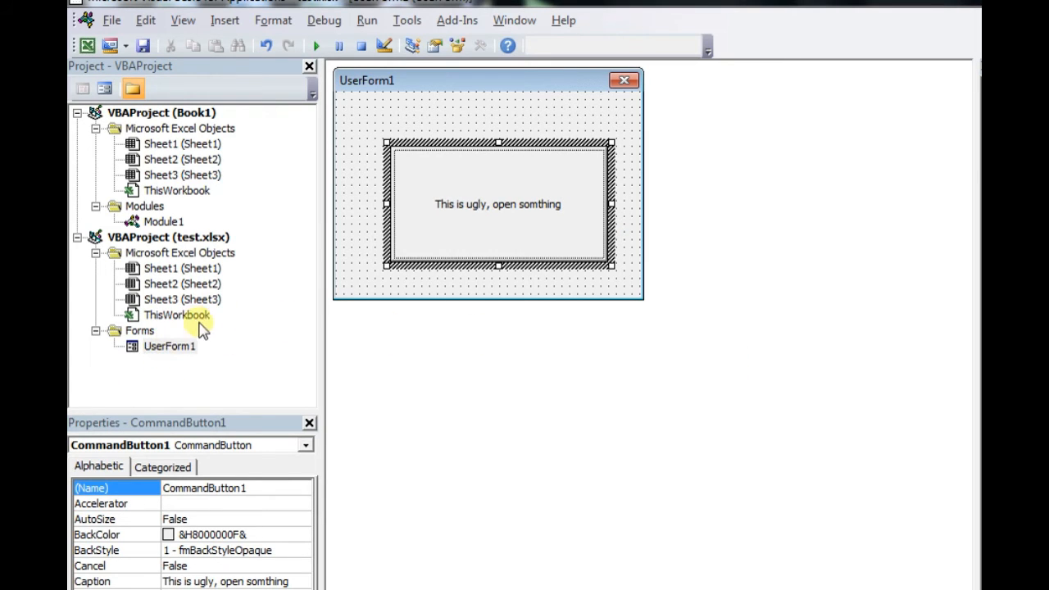
pyautogui.doubleClick(163, 221)
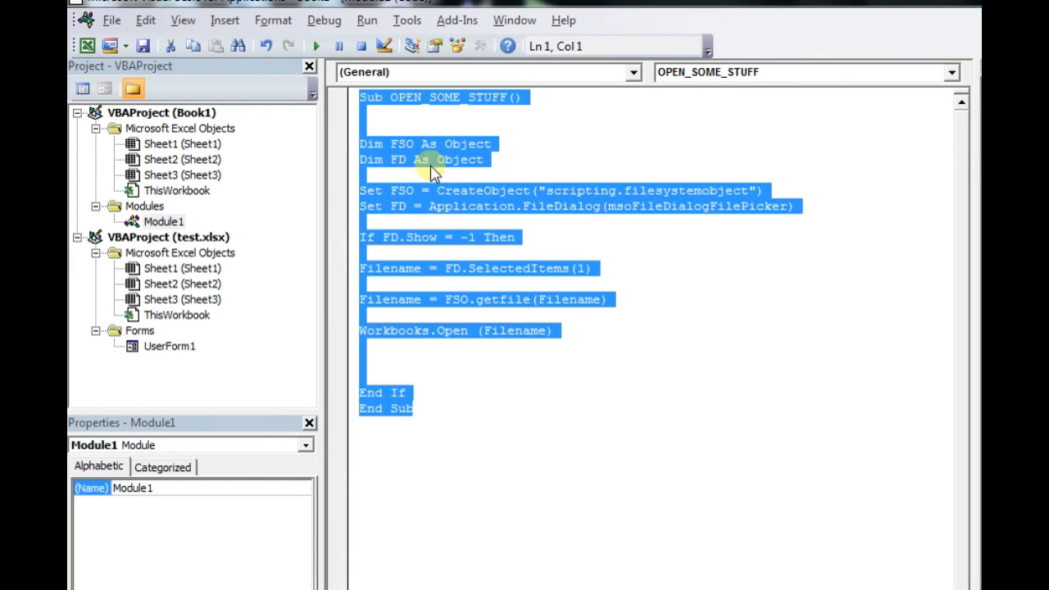
pyautogui.moveTo(214, 348)
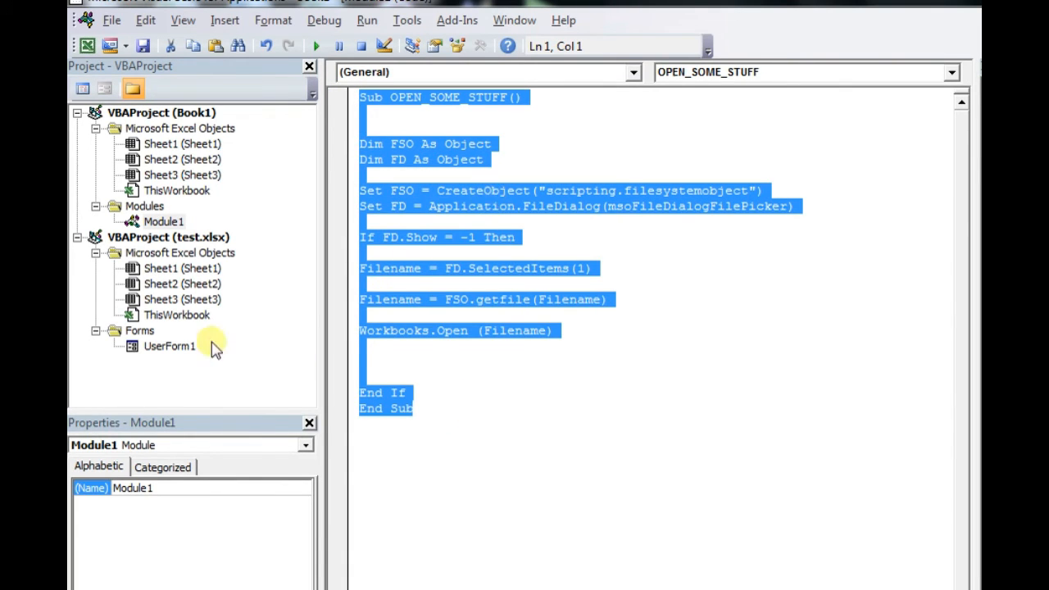
# - Move UserForm1 from test.xlsx into the Book1 project beside Module1
pyautogui.click(163, 221)
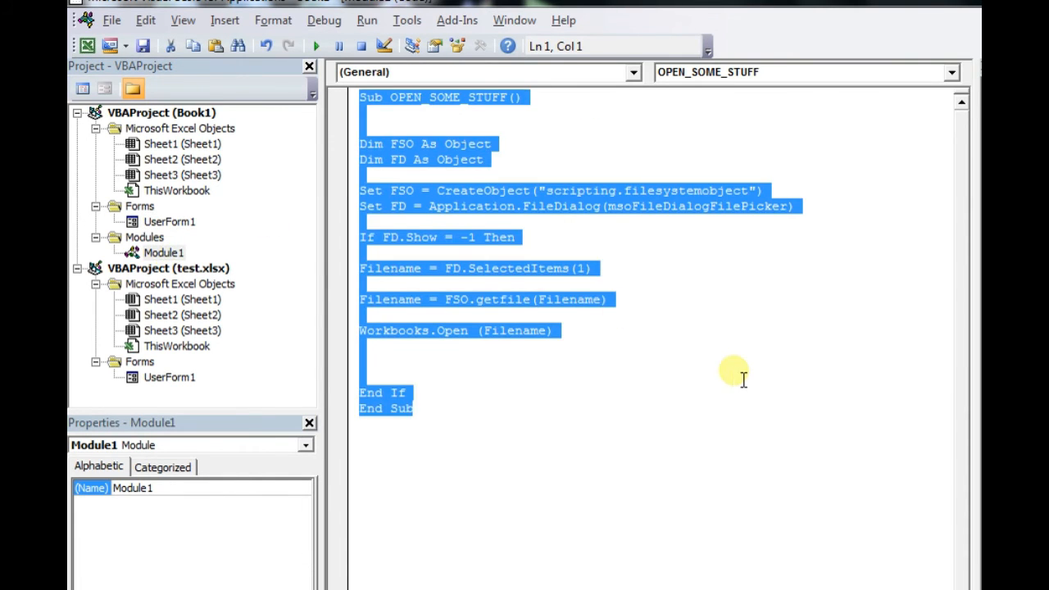
pyautogui.click(170, 222)
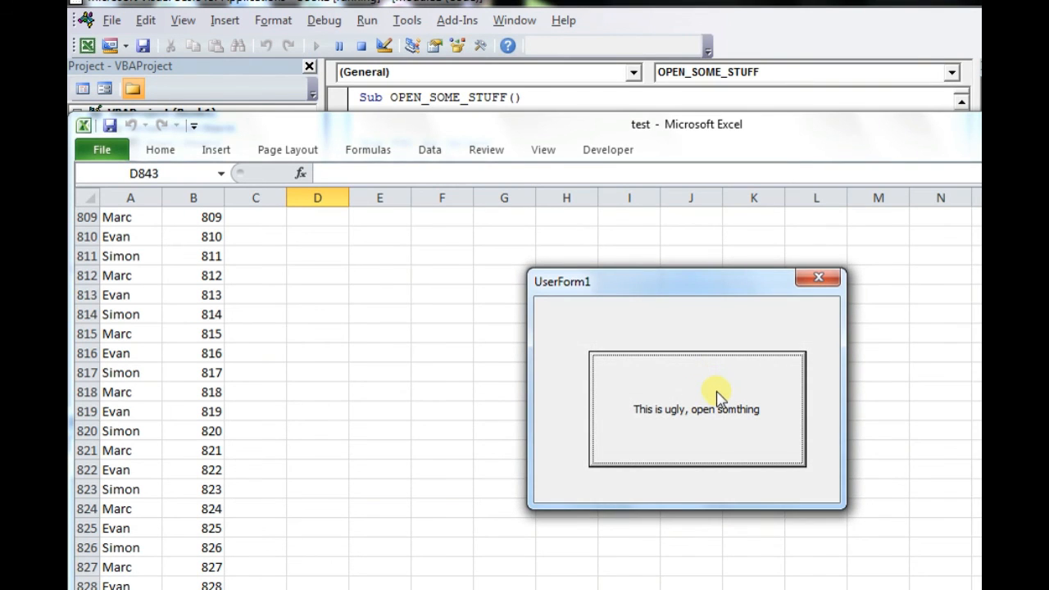
# - Use the form's button to open the Browse dialog and select Book1
pyautogui.click(698, 409)
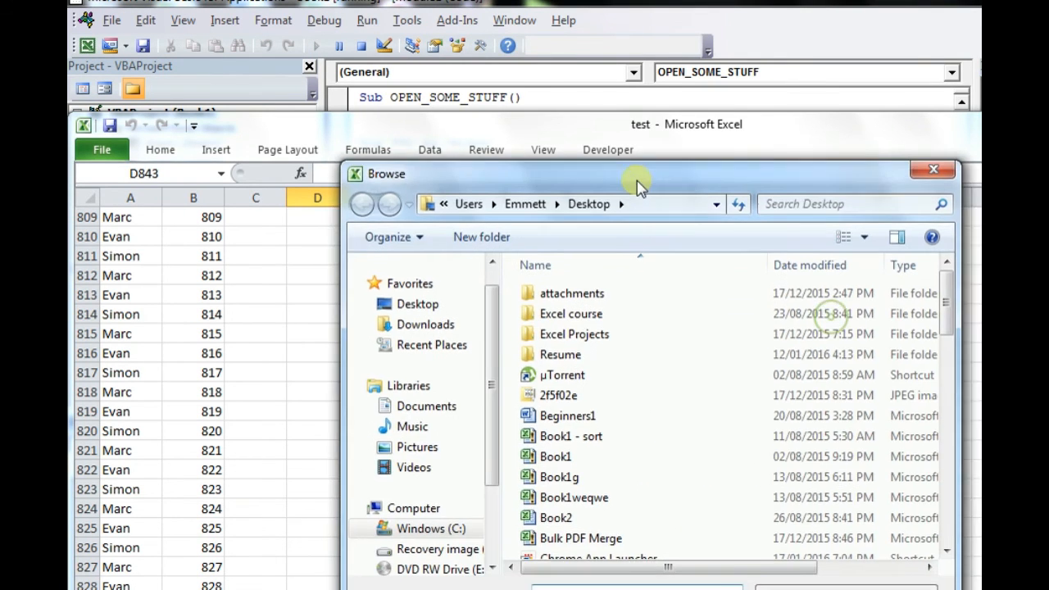
pyautogui.click(546, 446)
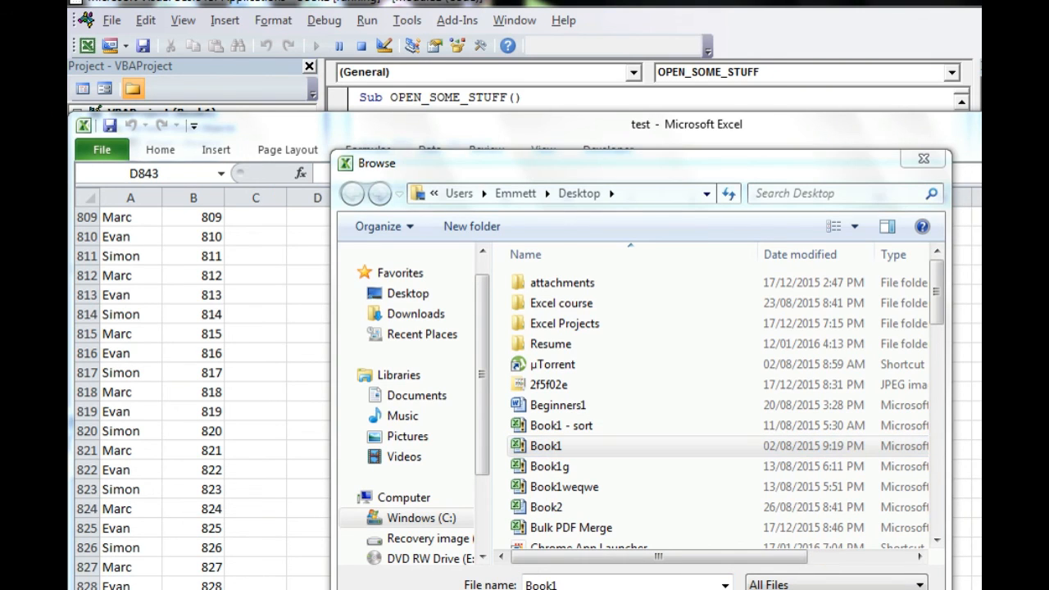
pyautogui.moveTo(688, 182)
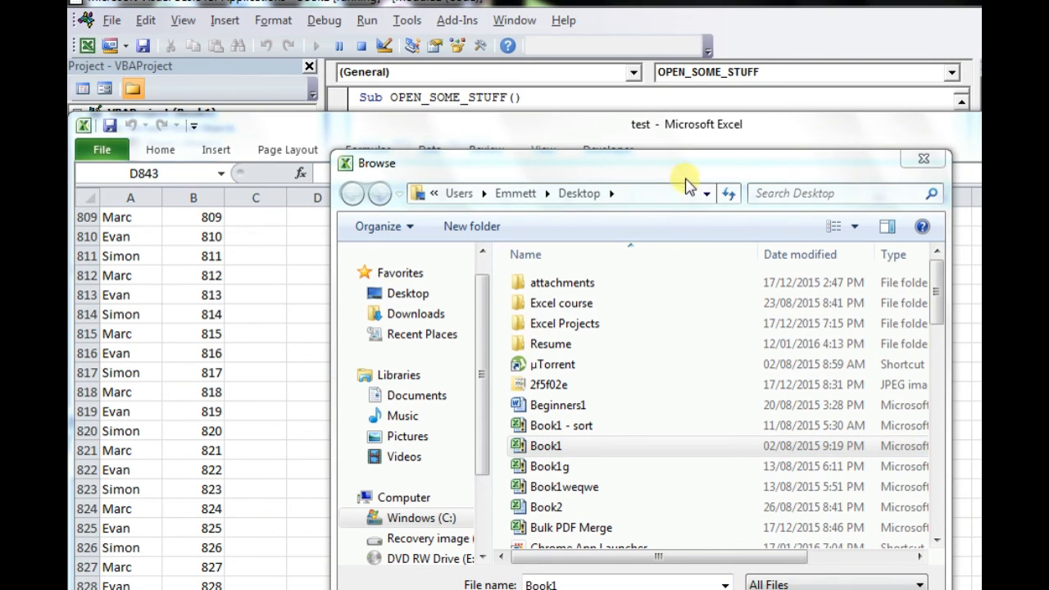